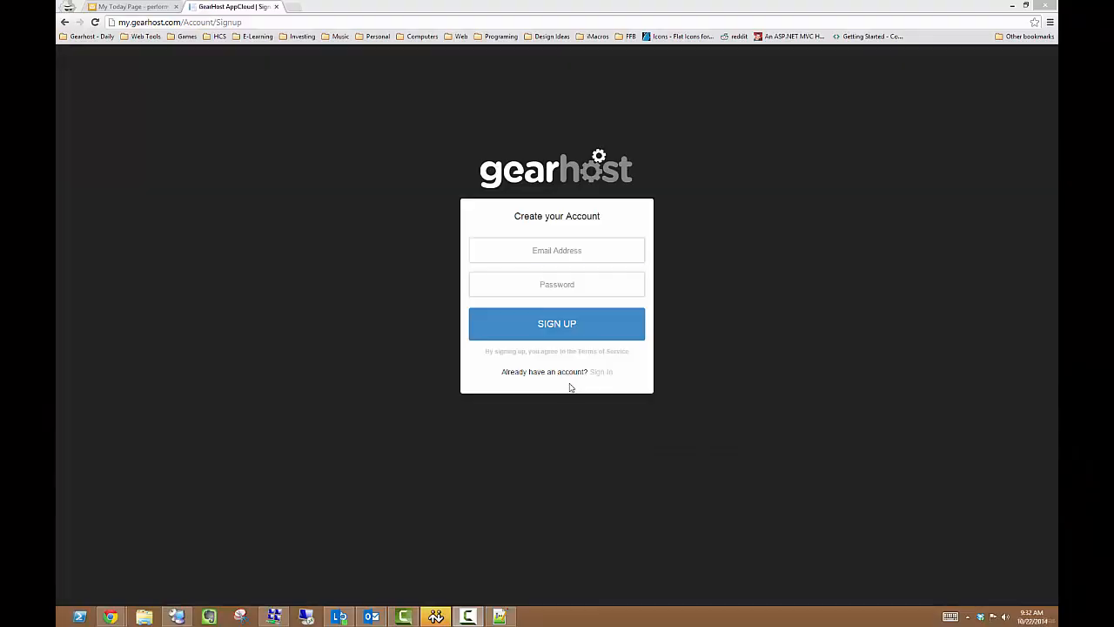
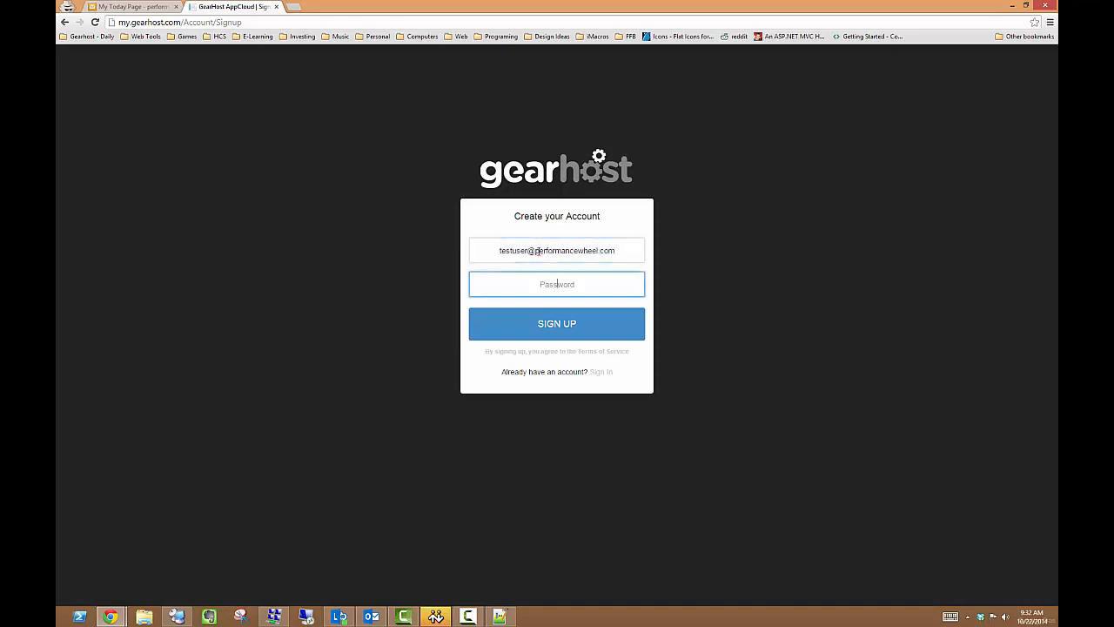
Sign up with email 'testus' and a password to create the GearHost account
text(password)
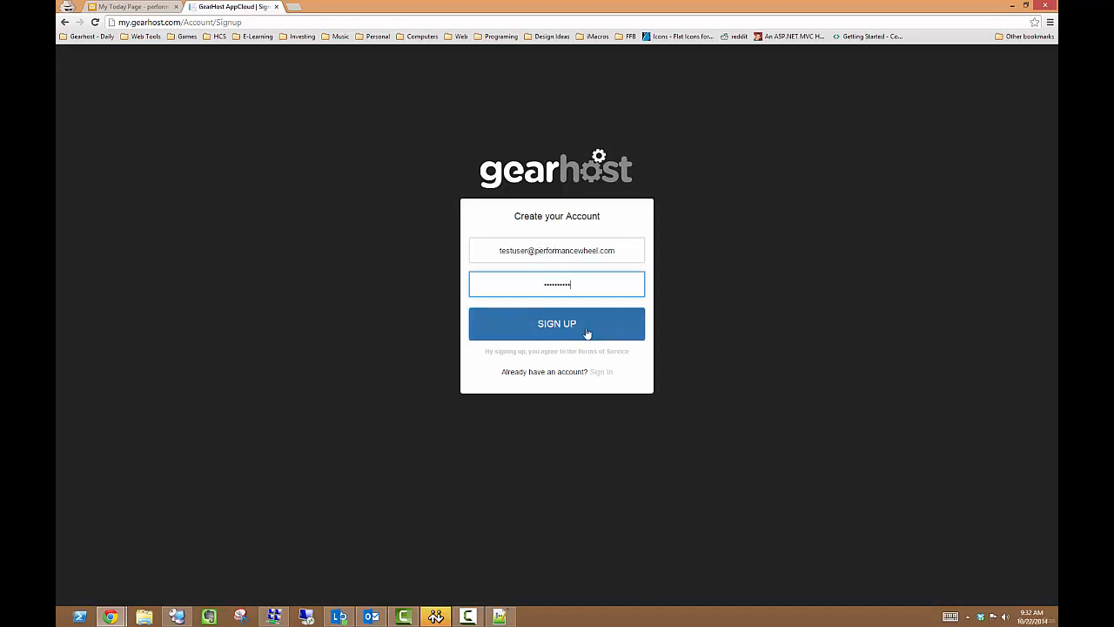
click(557, 322)
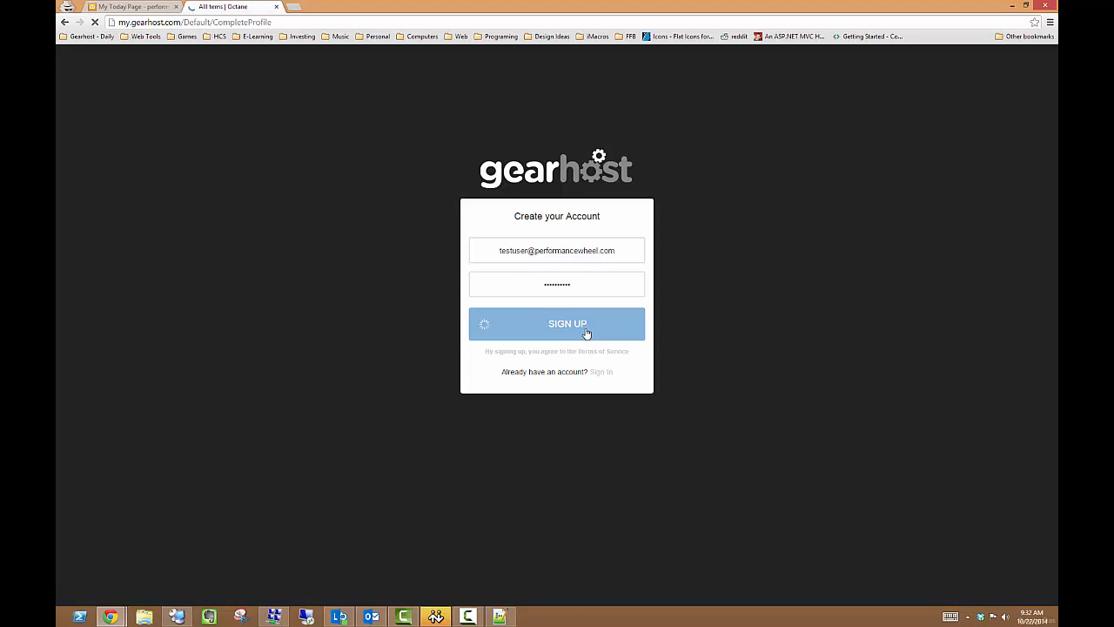
Check the webmail inbox for the account confirmation message
click(557, 322)
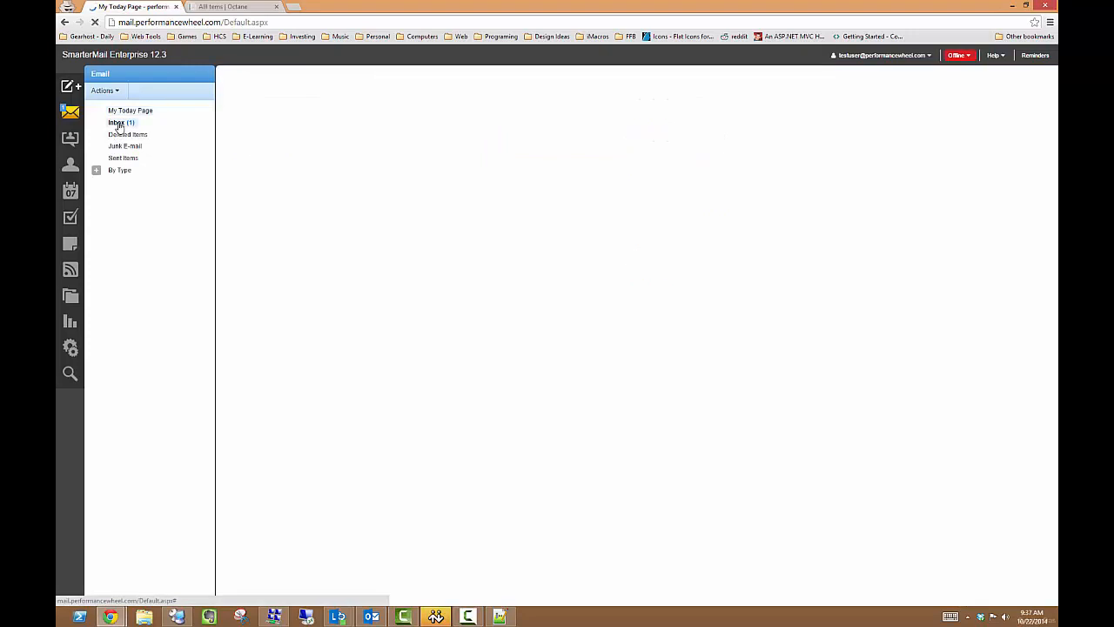
click(115, 122)
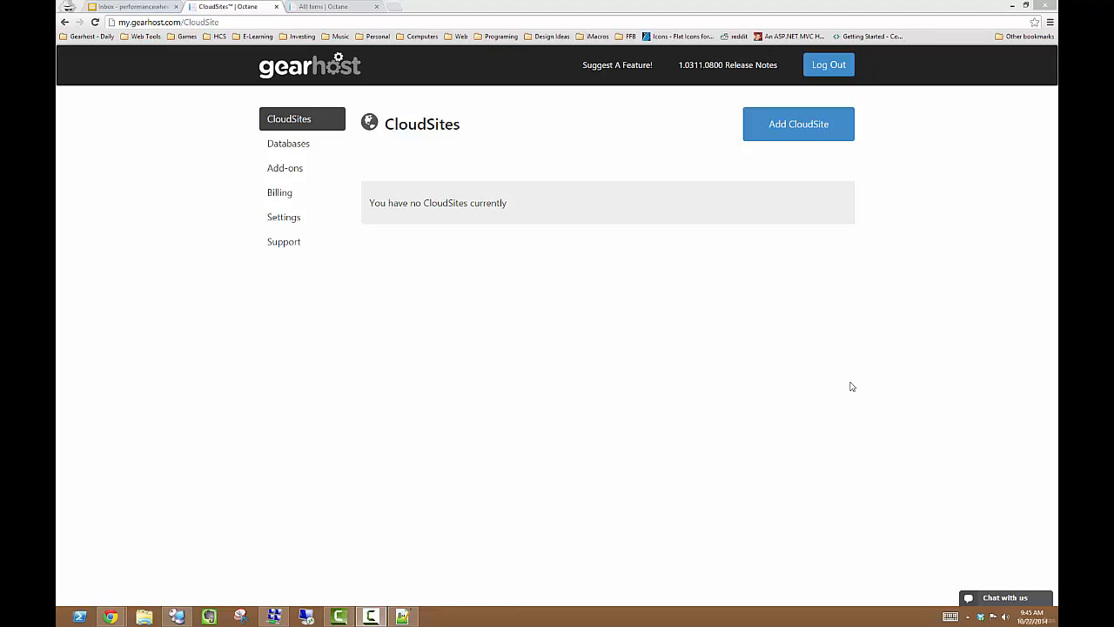
Add a CloudSite named 'testsite', compare a paid plan, and keep the Free plan
click(798, 123)
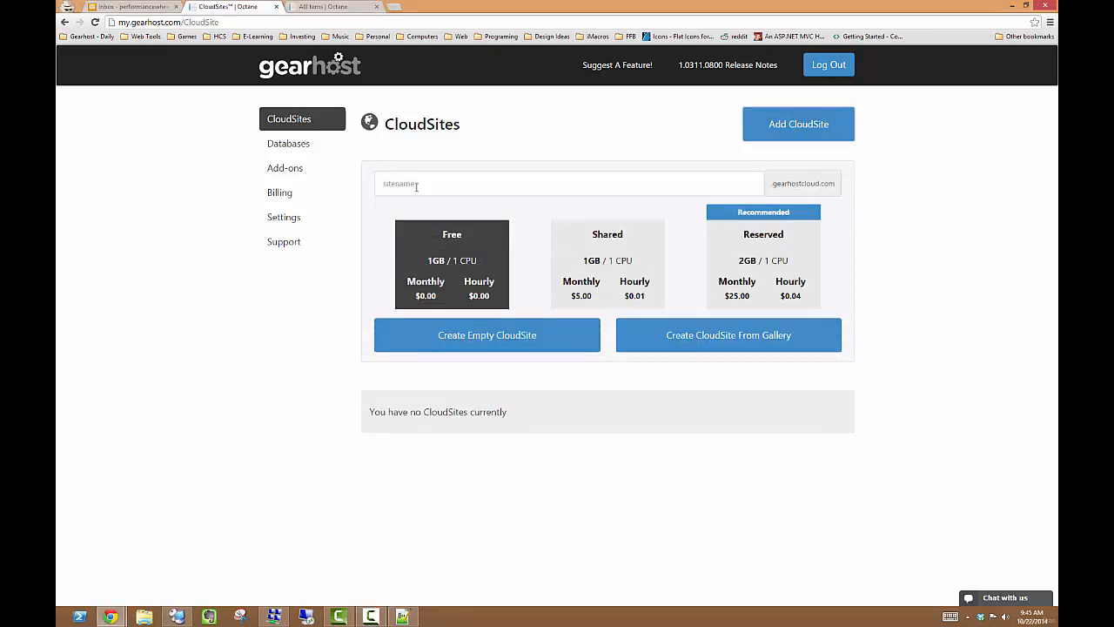
click(569, 184)
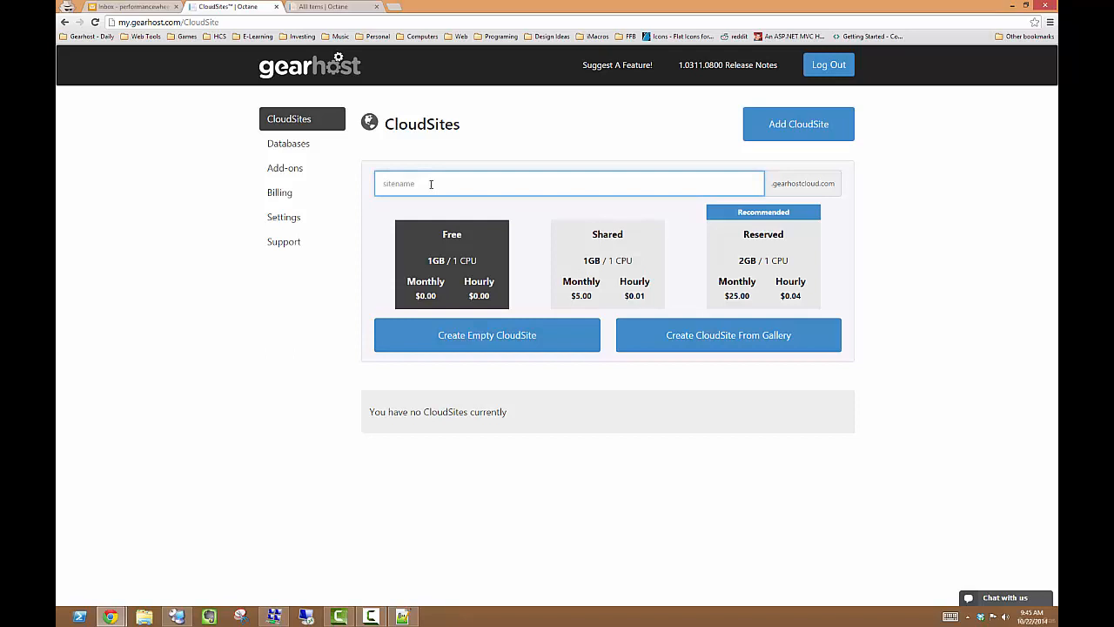
text(testsite)
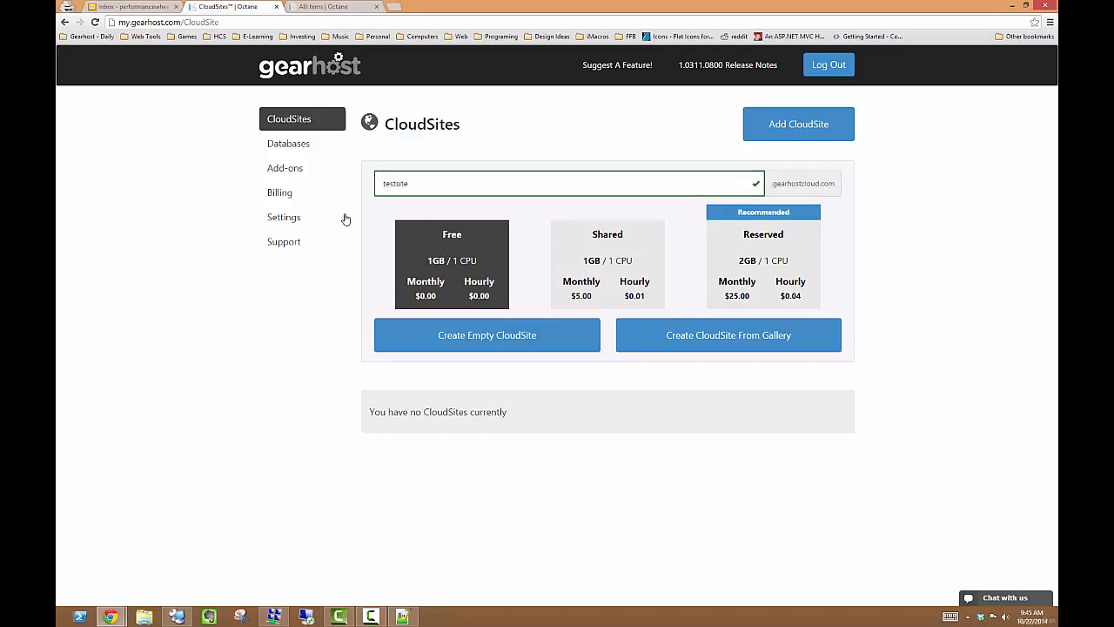
mouse_move(467, 227)
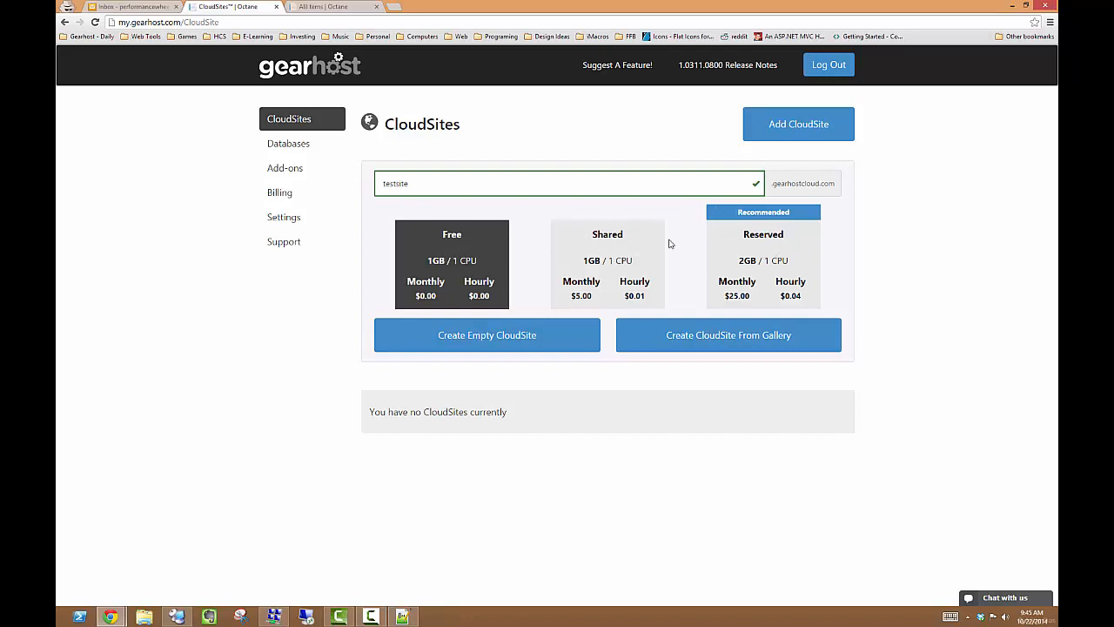
click(606, 261)
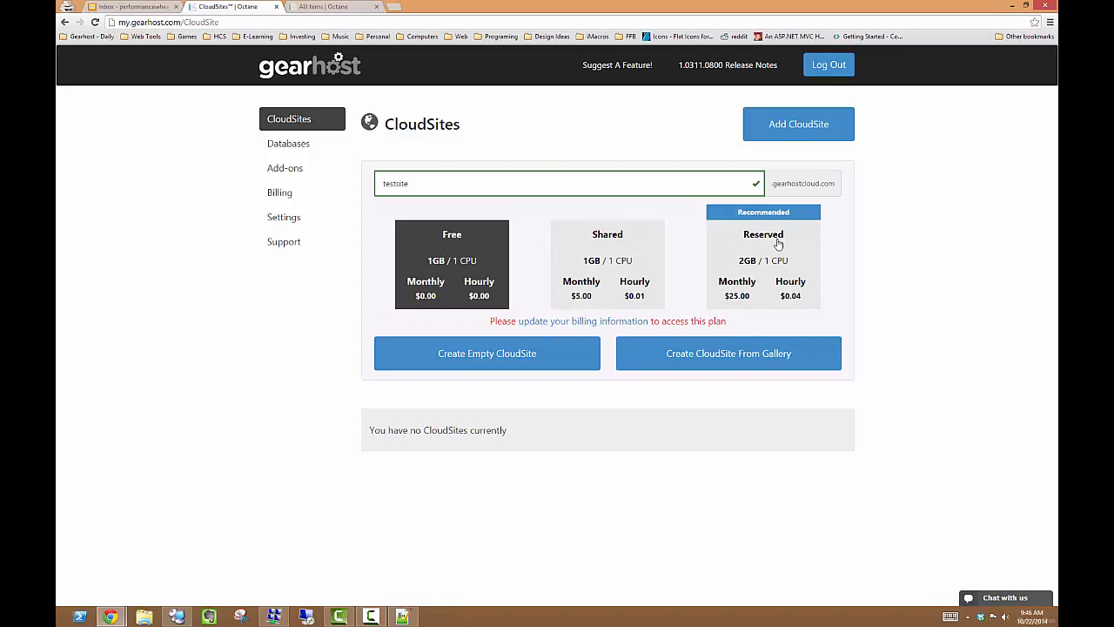
mouse_move(488, 352)
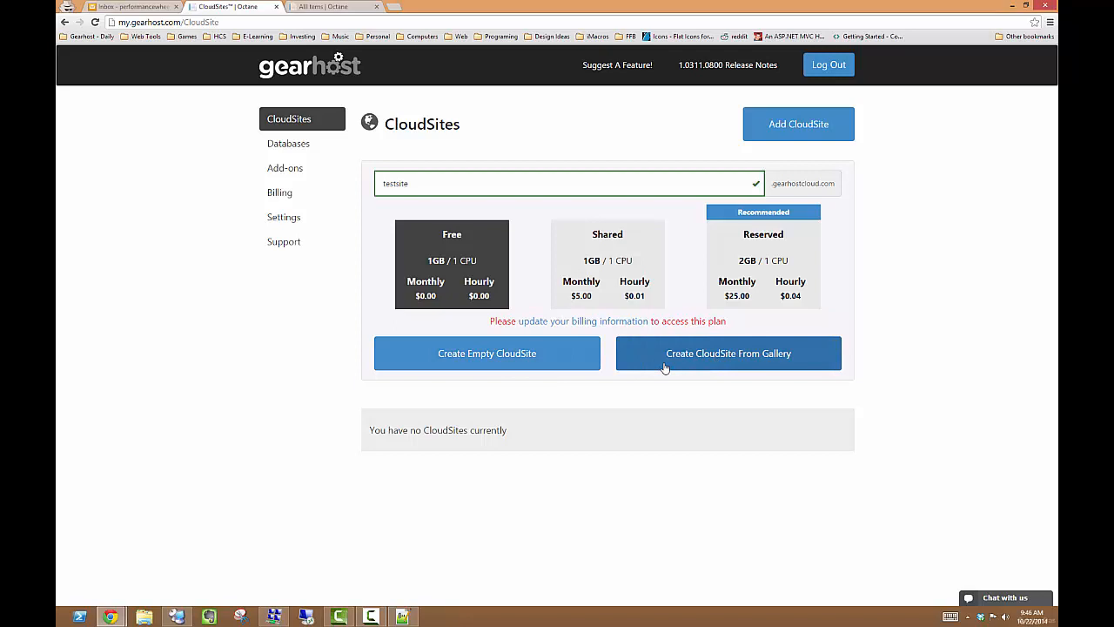
mouse_move(731, 366)
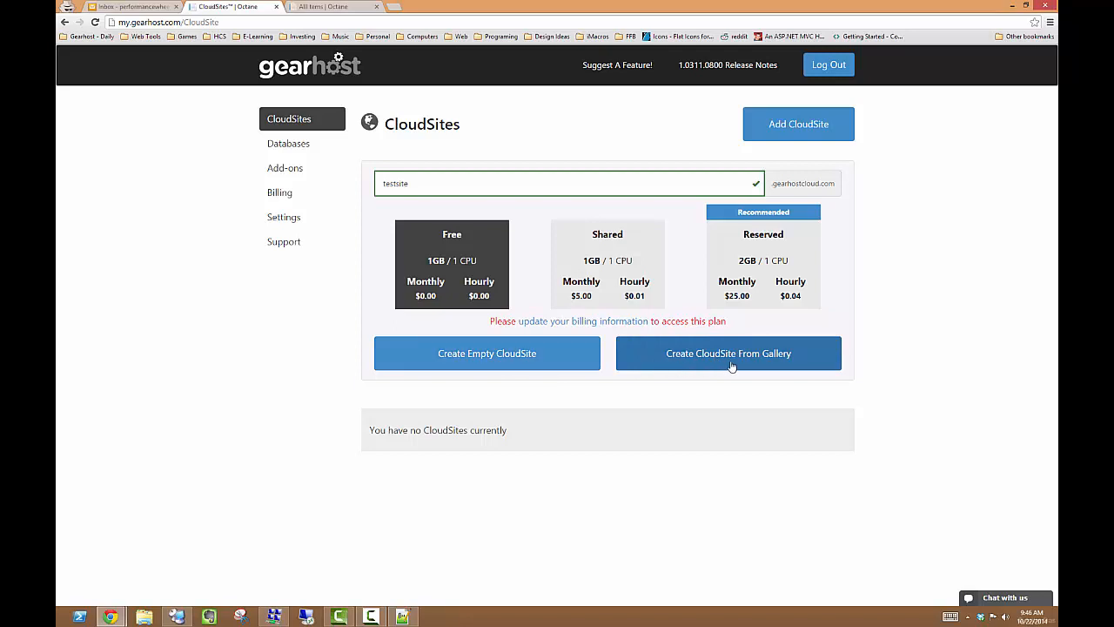
mouse_move(815, 355)
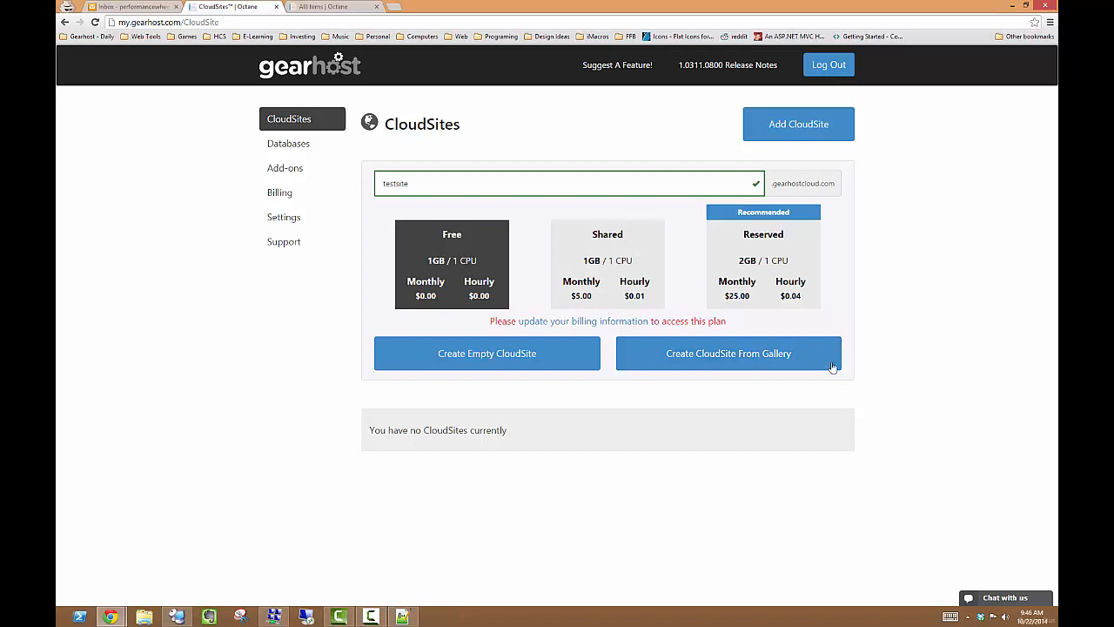
mouse_move(418, 505)
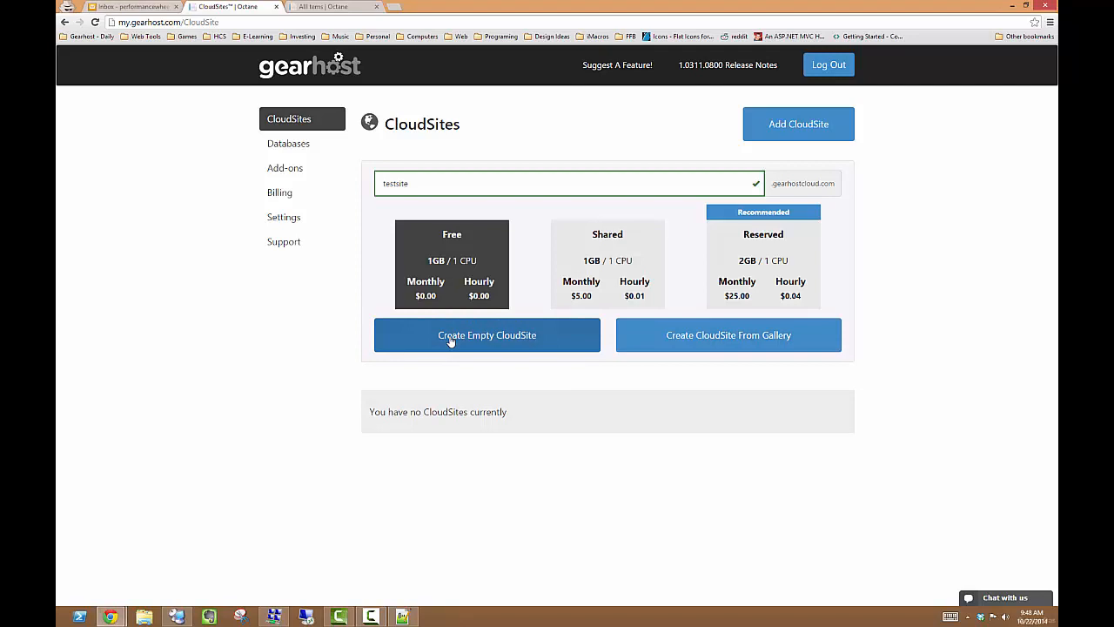
Create the empty free testsite CloudSite and start setting its deployment credentials from quick glance
click(488, 334)
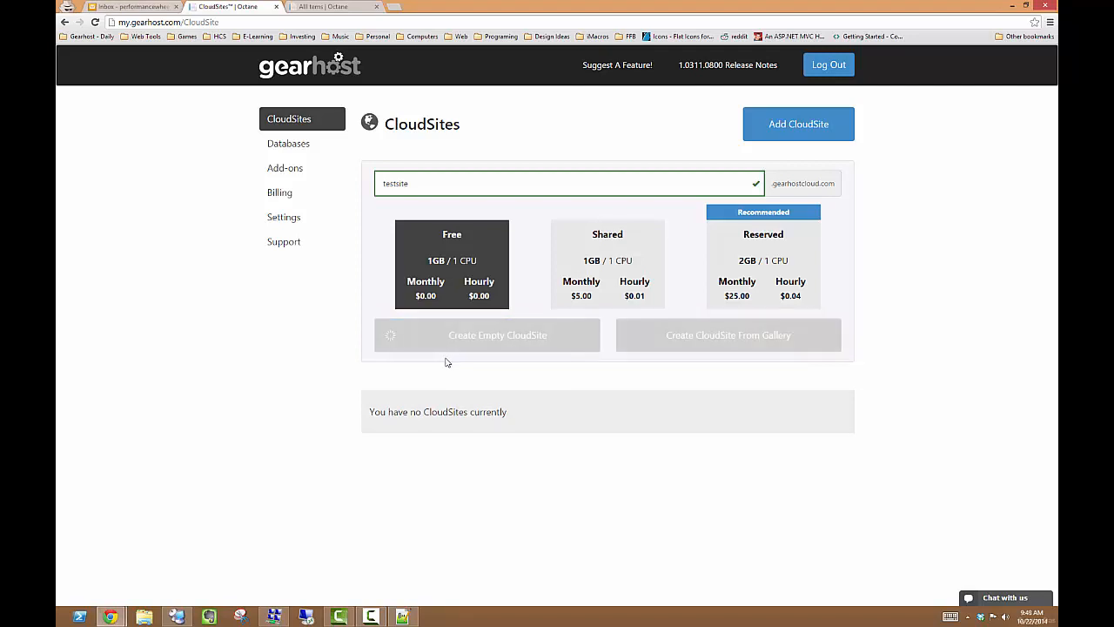
click(487, 334)
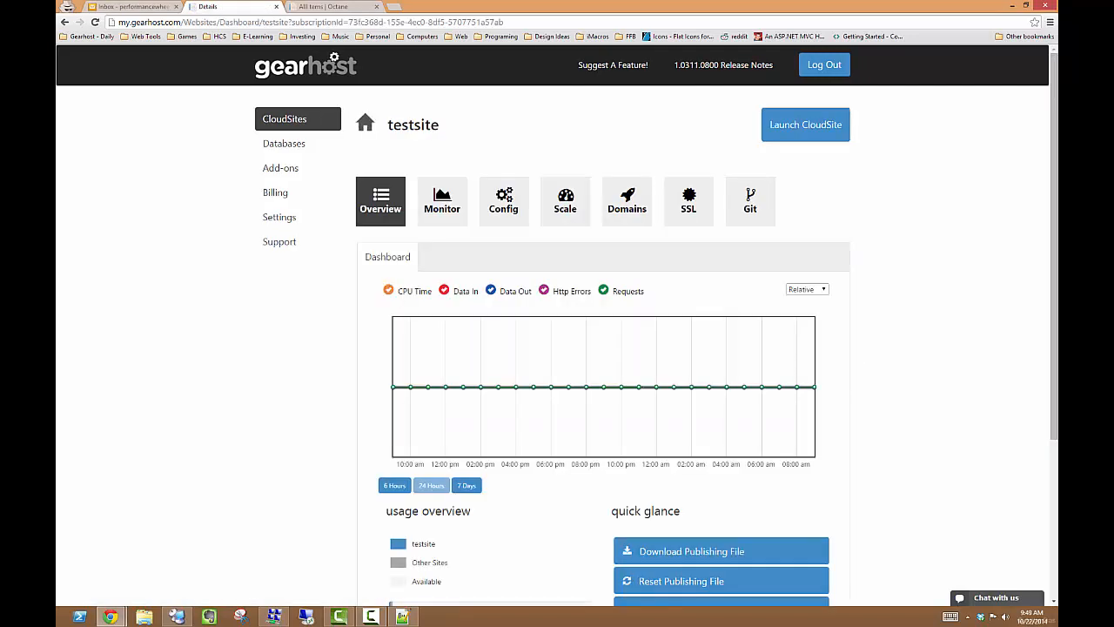
mouse_move(954, 390)
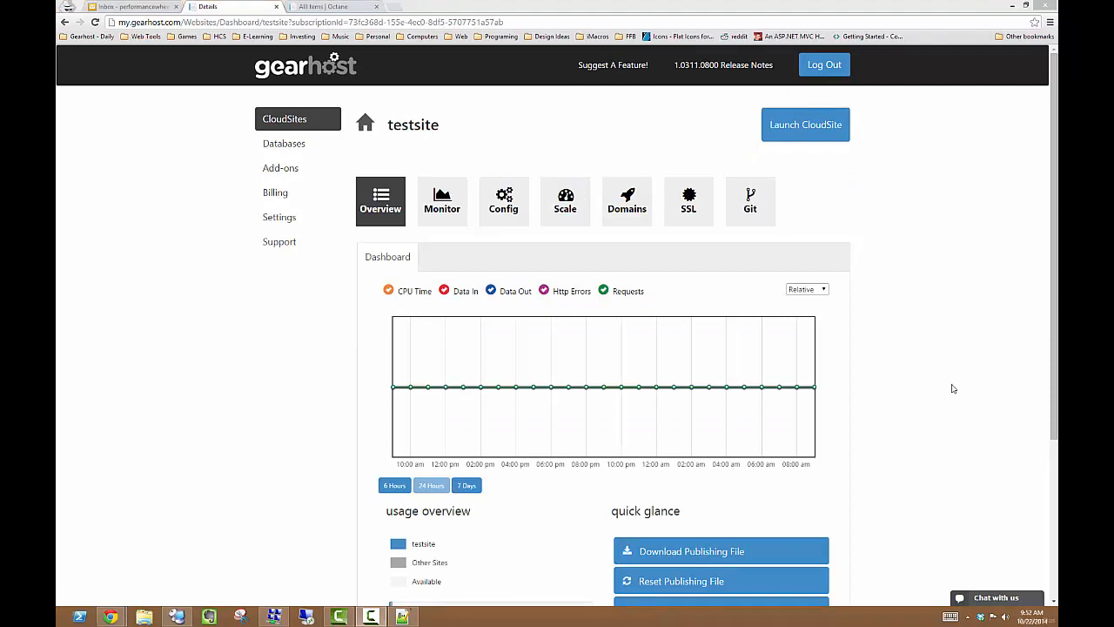
scroll(down, 3)
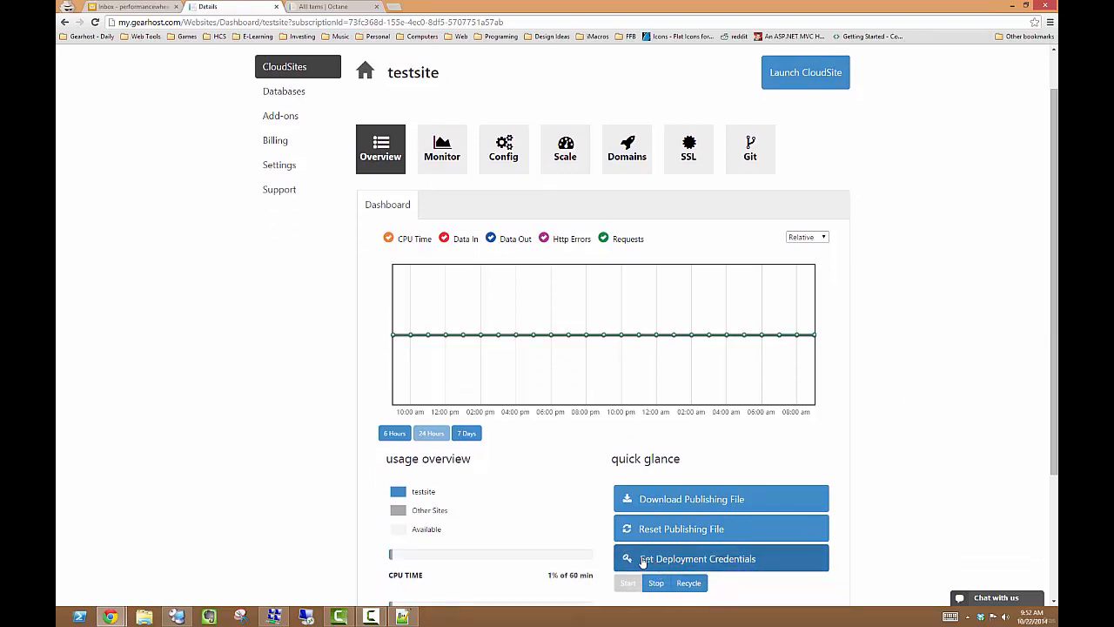
mouse_move(742, 557)
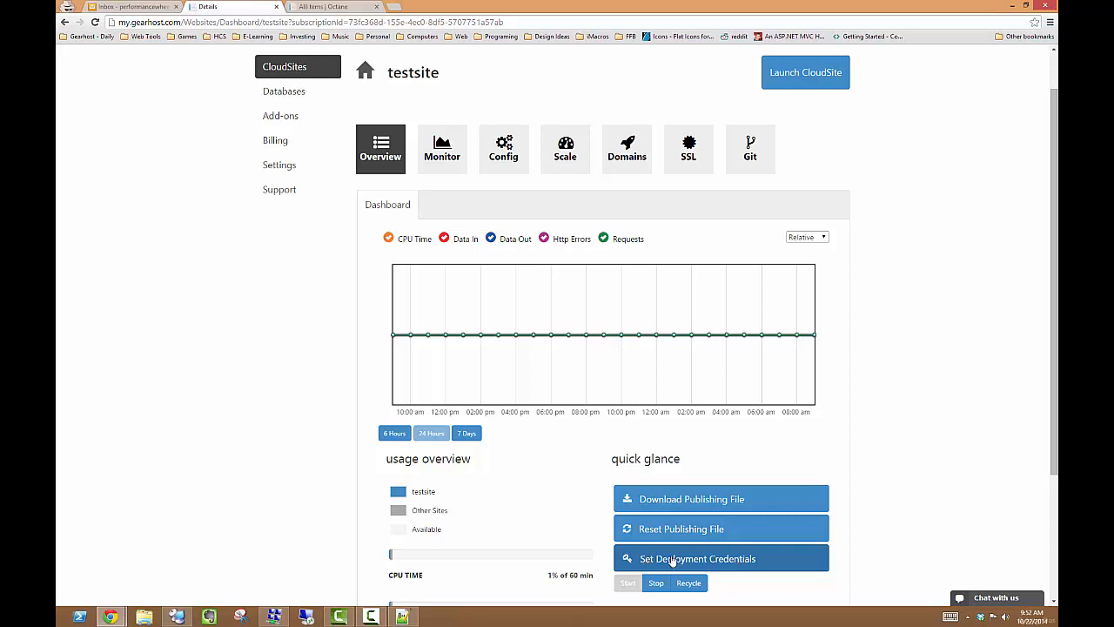
click(720, 557)
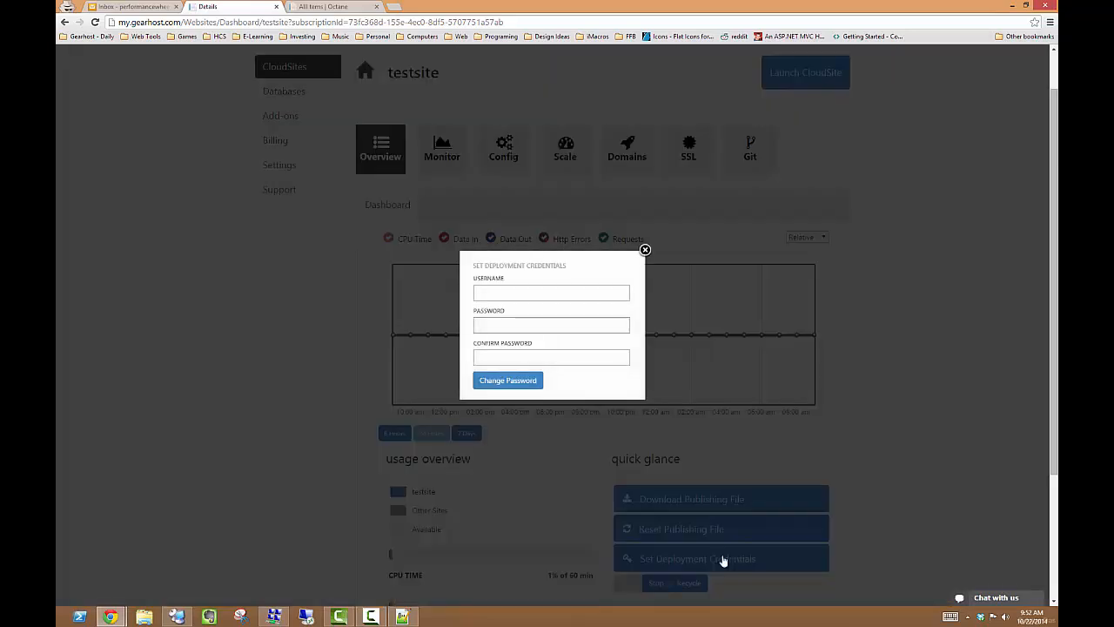
Save deployment username testuser with a confirmed password and dismiss the success alert
click(550, 292)
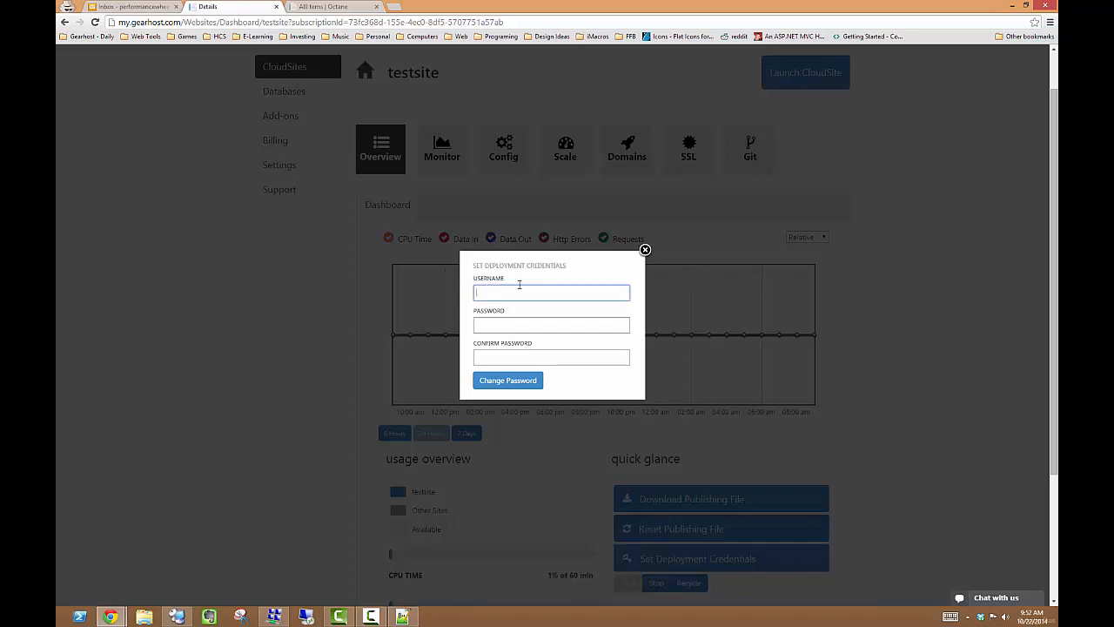
mouse_move(543, 289)
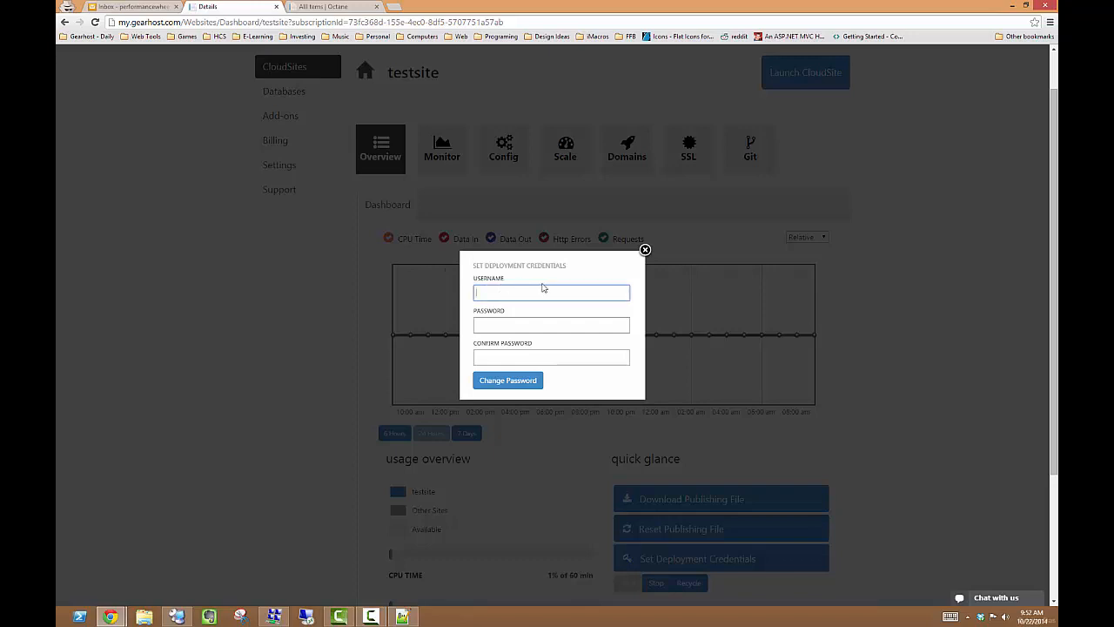
text(testuser)
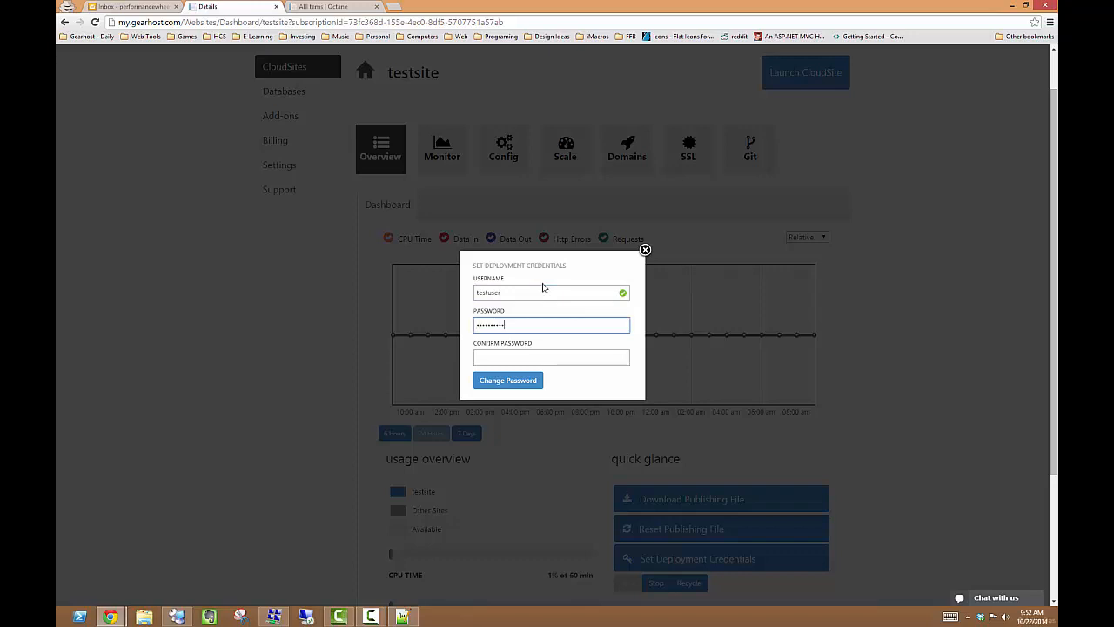
click(550, 357)
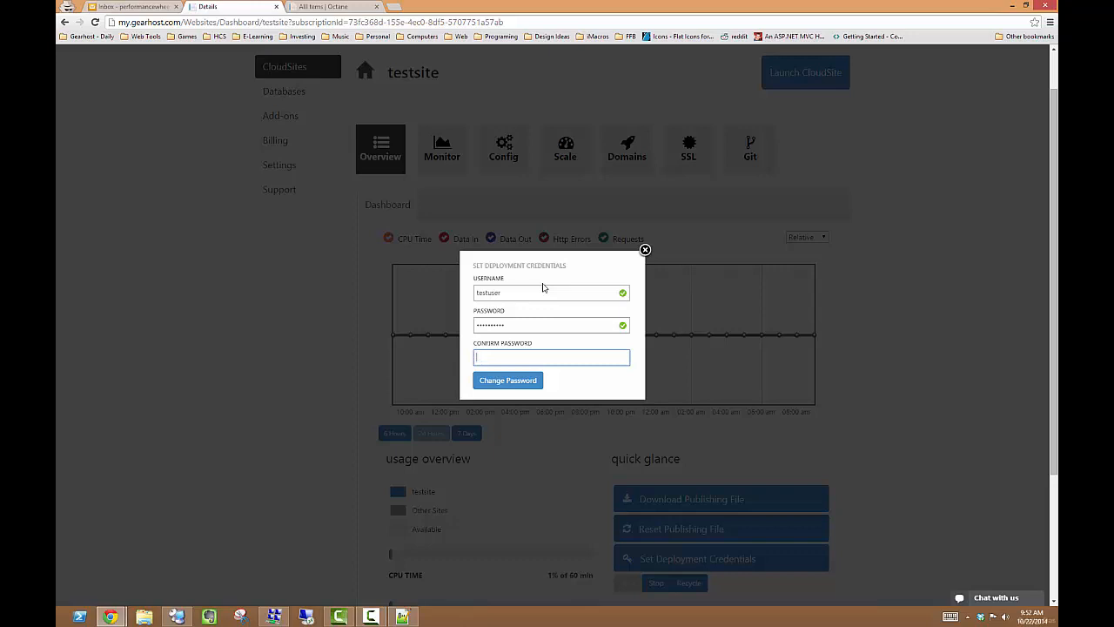
text(•••••••)
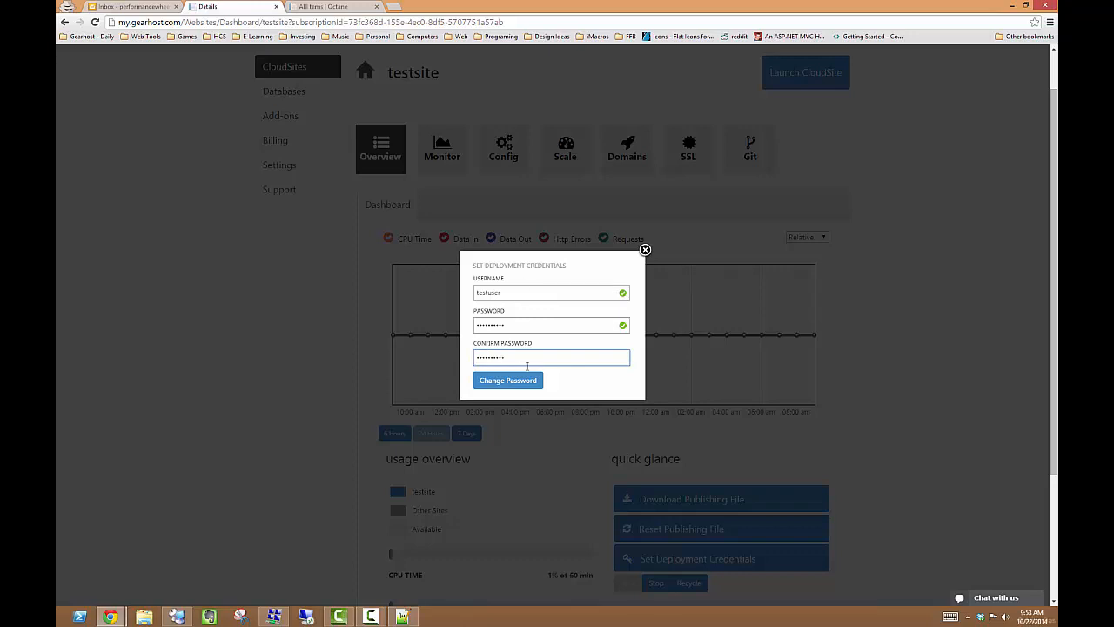
click(508, 379)
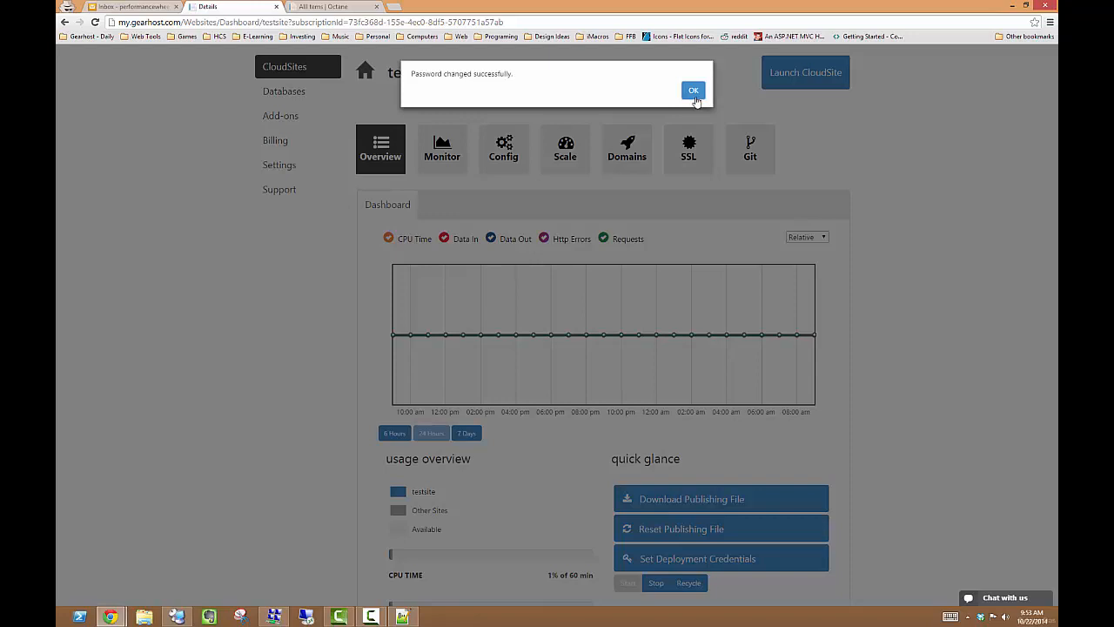
click(693, 90)
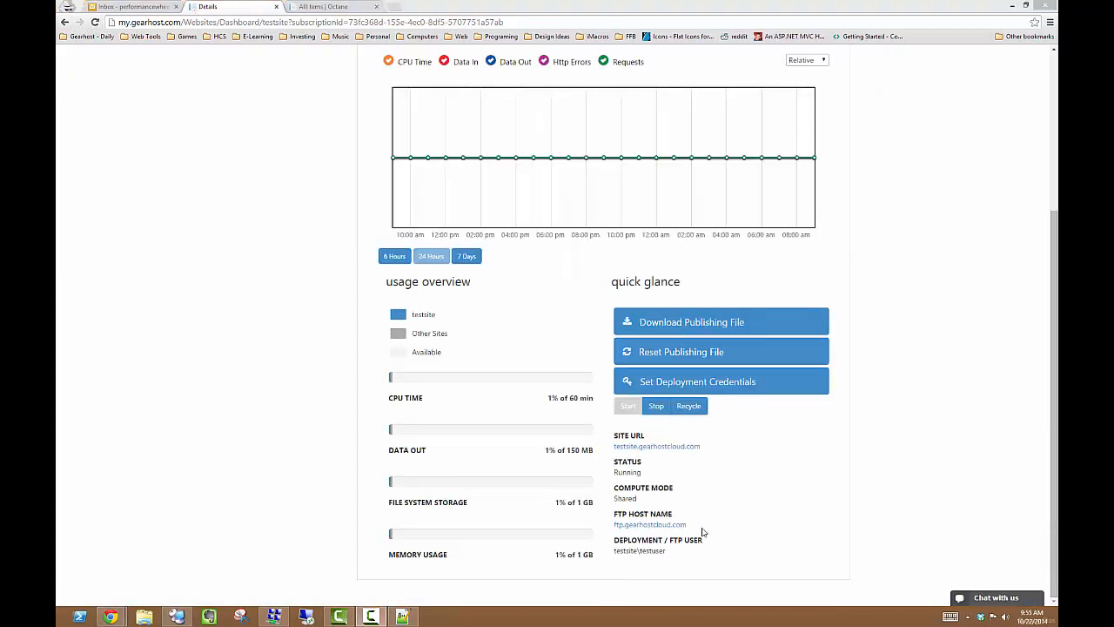
mouse_move(589, 524)
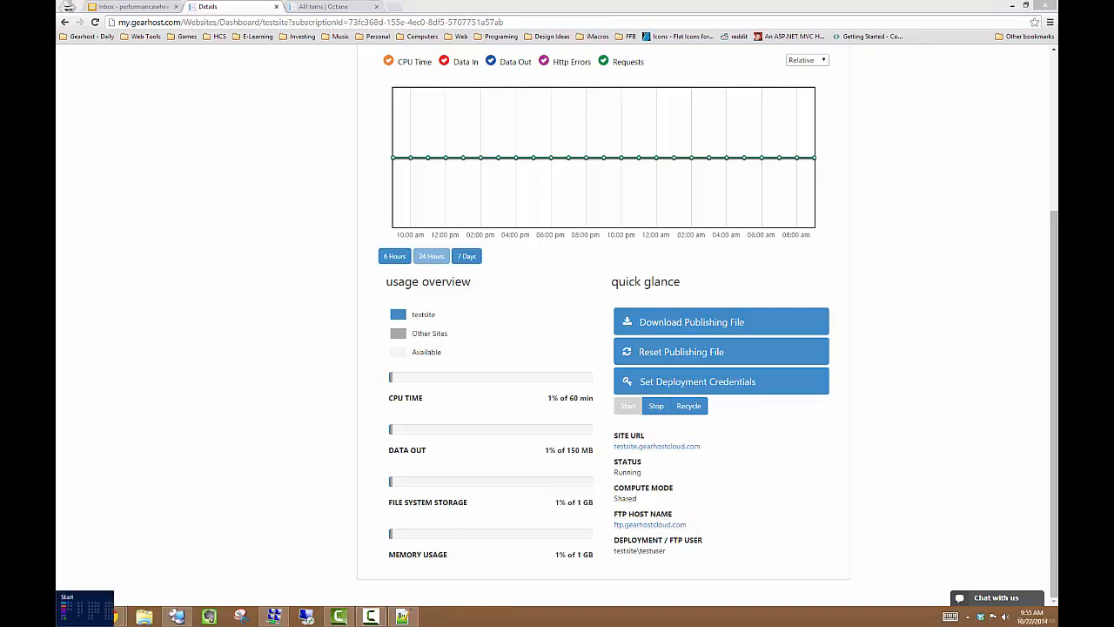
Launch FileZilla and select testsite's FTP host name for the connection
click(66, 597)
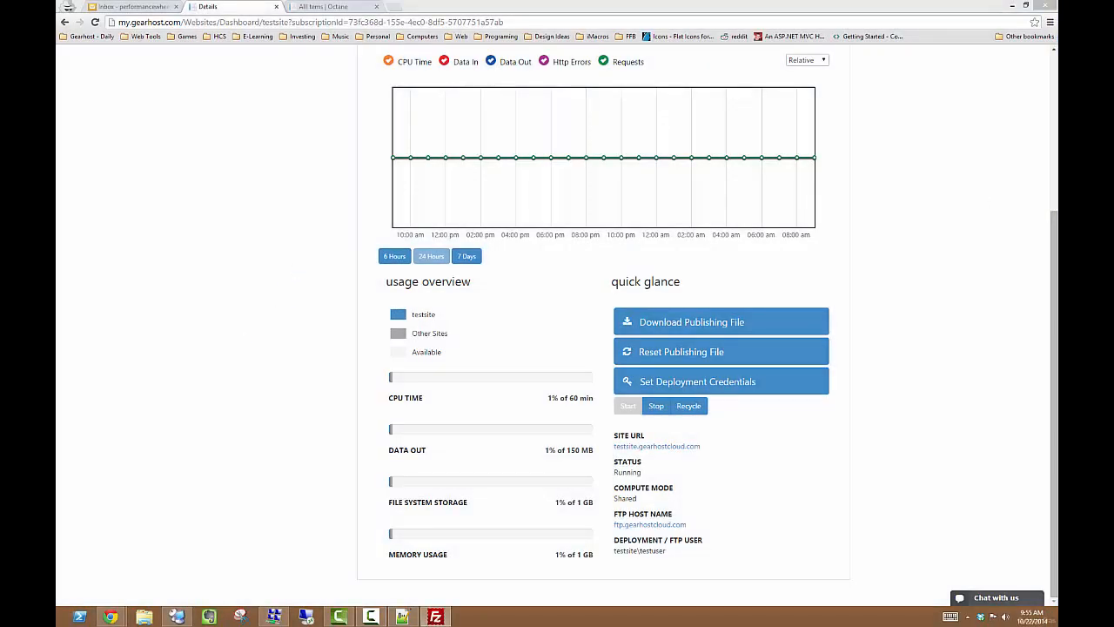
click(435, 616)
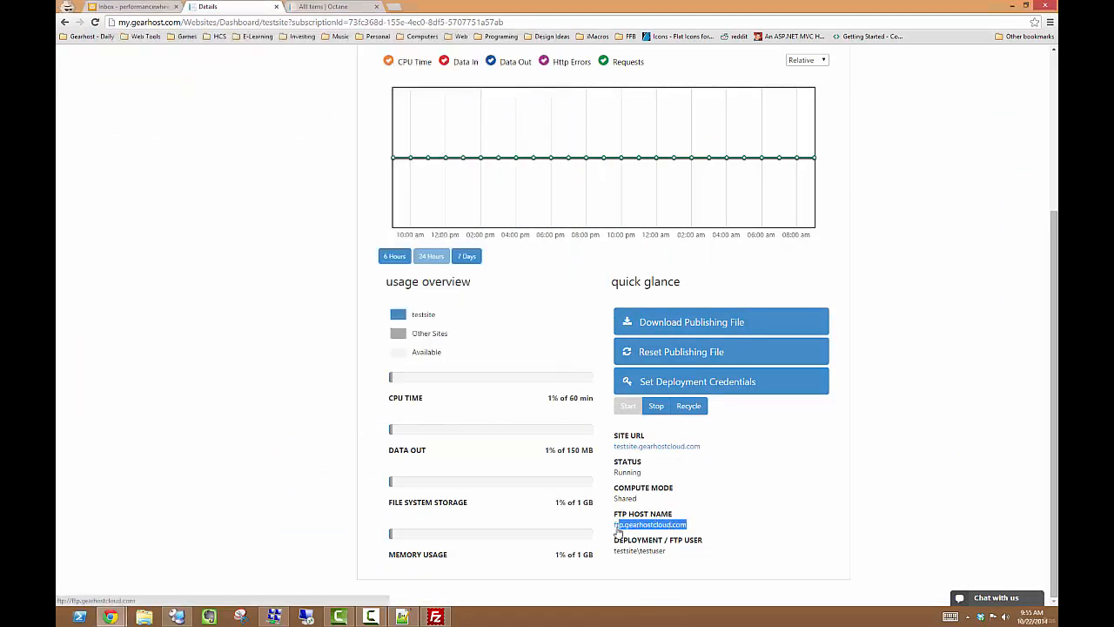
click(436, 616)
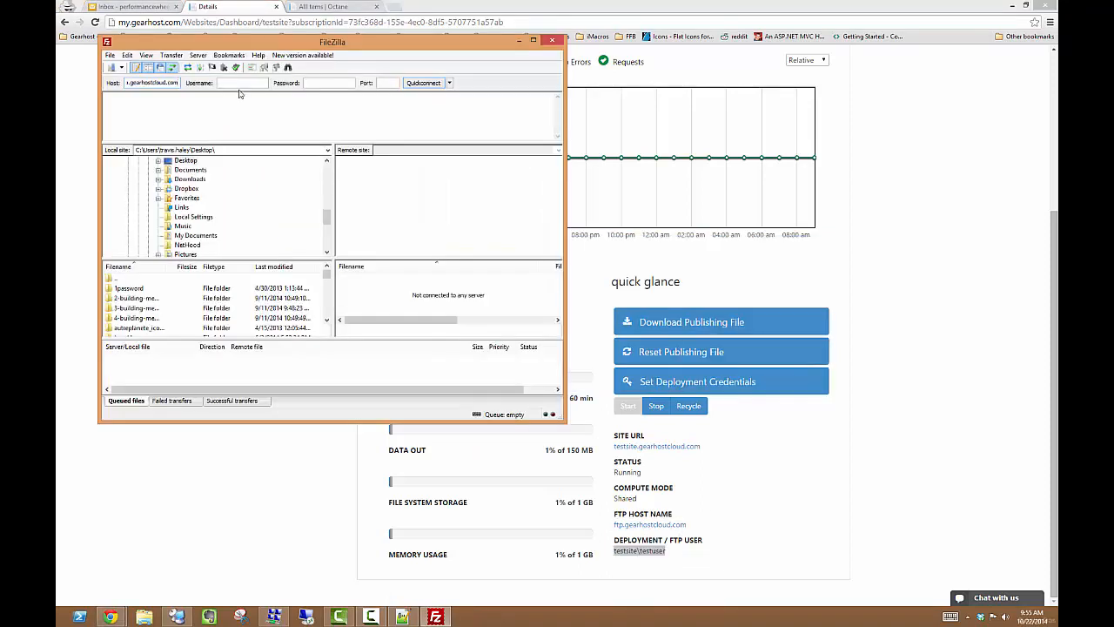
Quickconnect as testsite\testuser to the FTP host and enter the site folder
text(testsite\testuser)
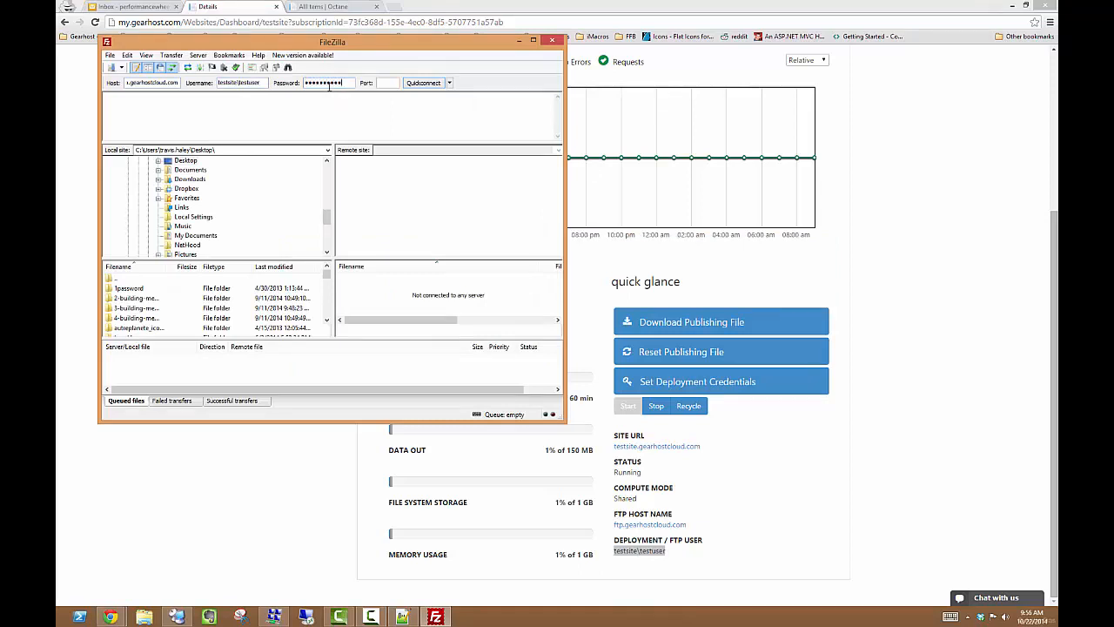
click(422, 84)
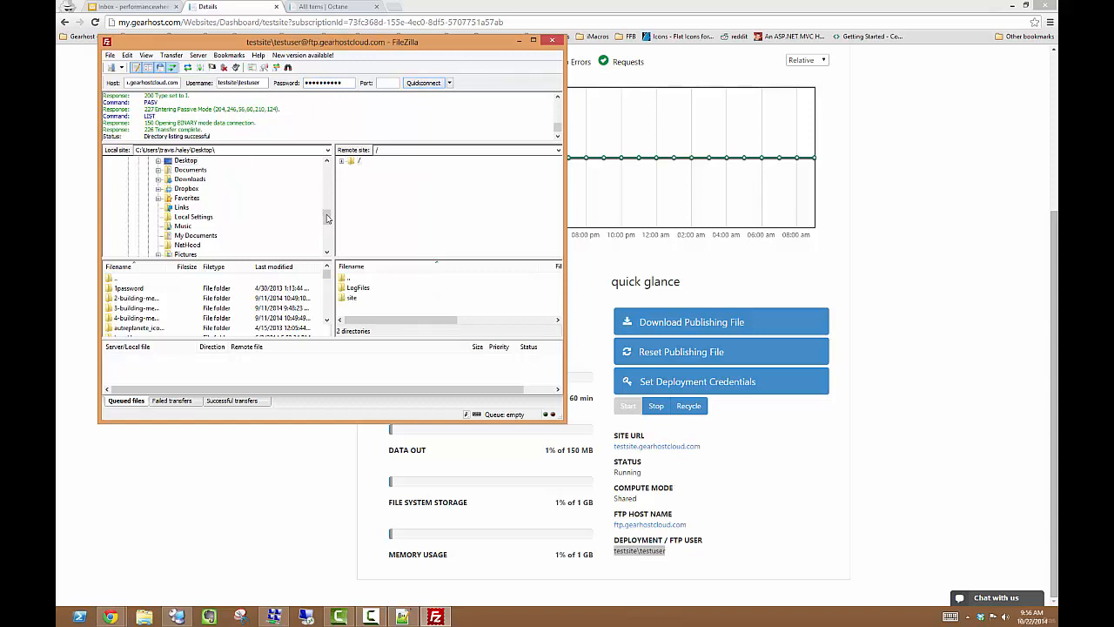
scroll(down, 3)
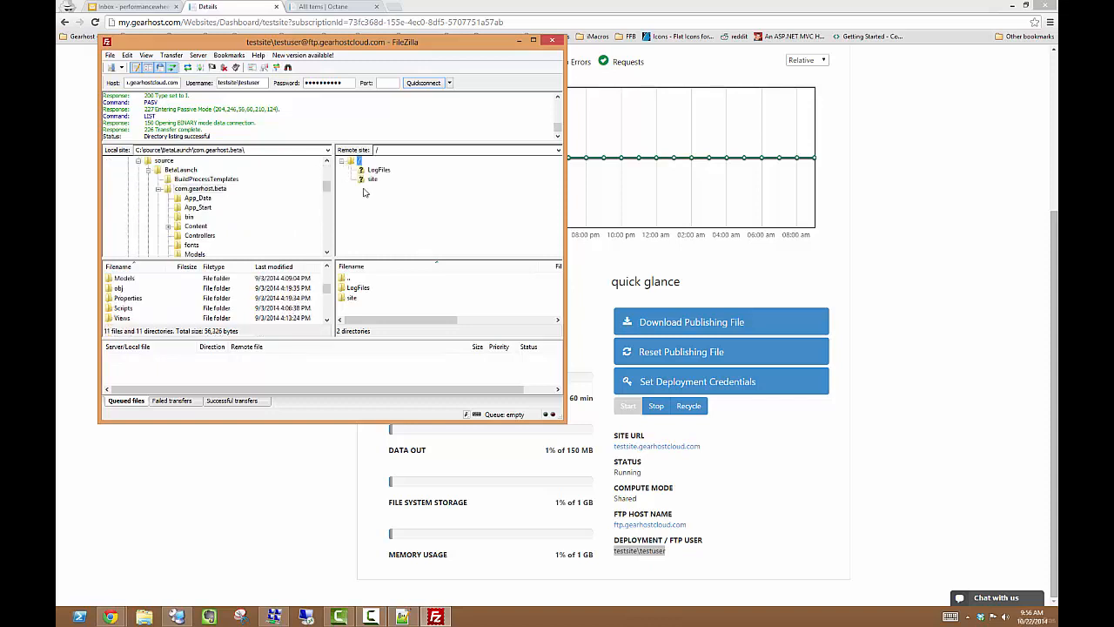
double_click(372, 178)
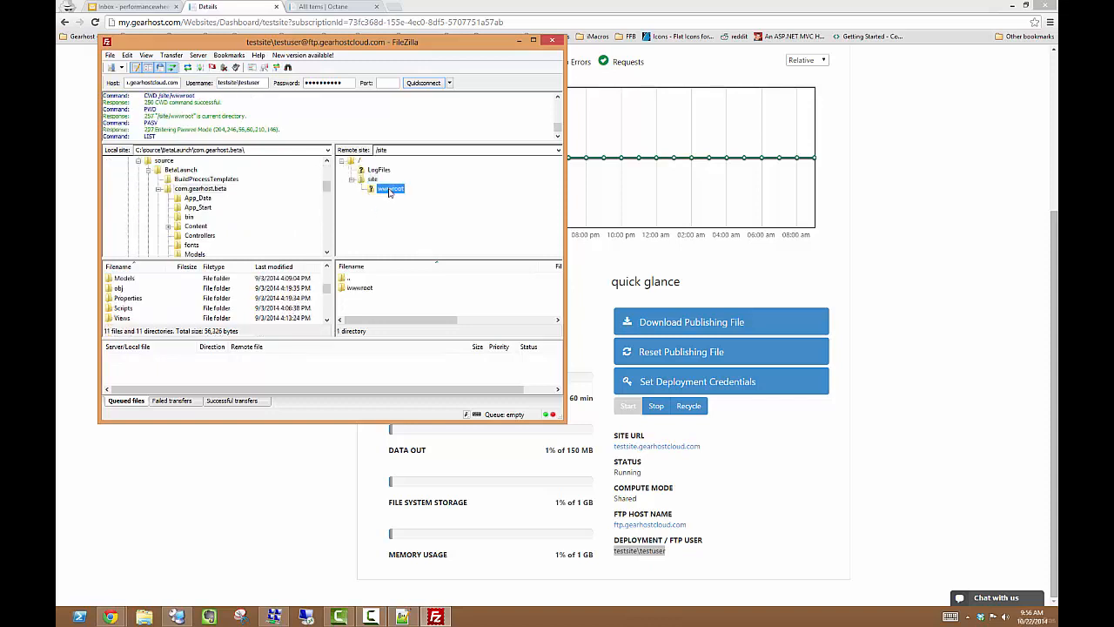